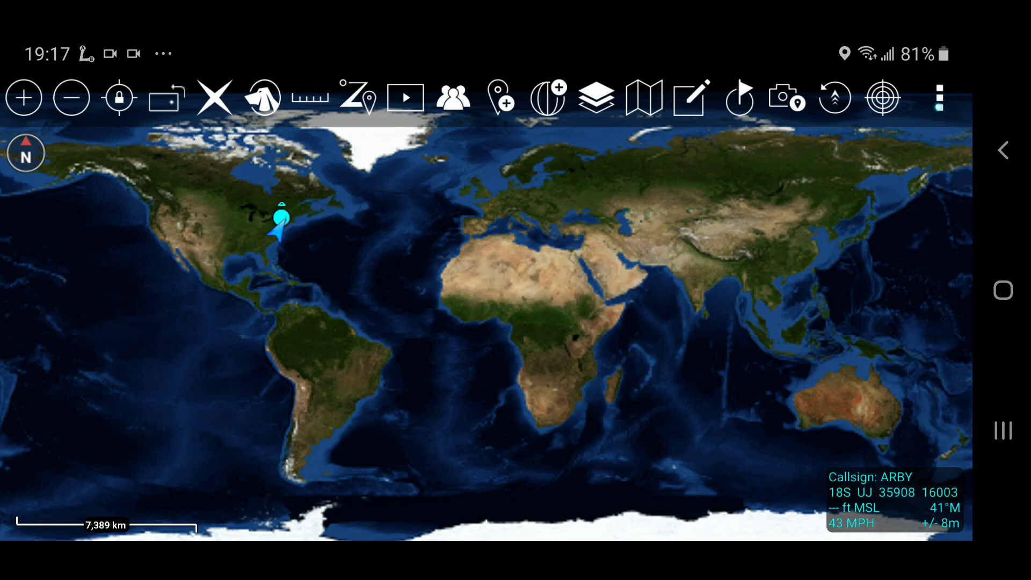
- Reach the My Preferences settings page from the toolbar overflow menu
{"action": "left_click", "coordinate": [939, 97]}
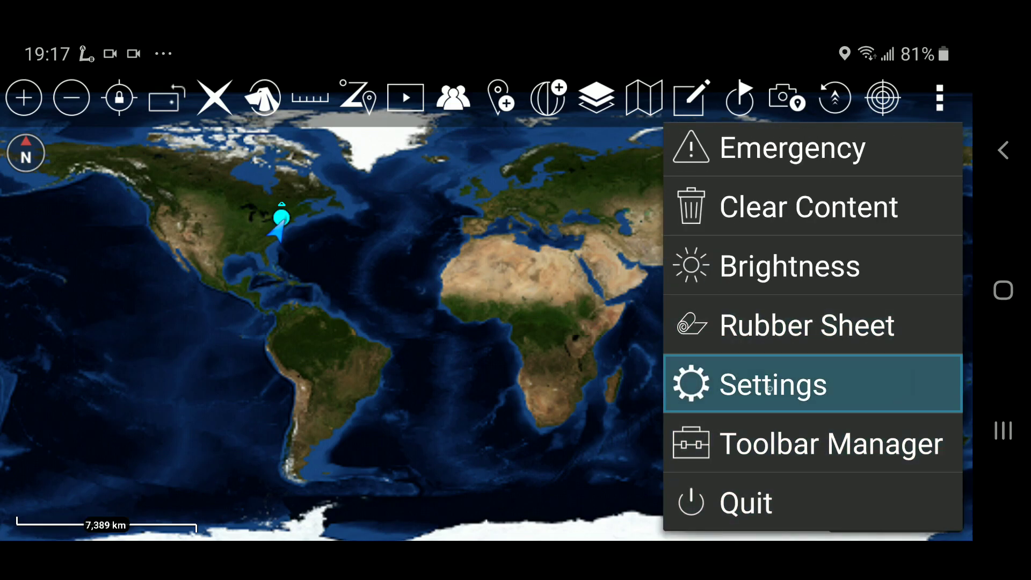
{"action": "left_click", "coordinate": [772, 385]}
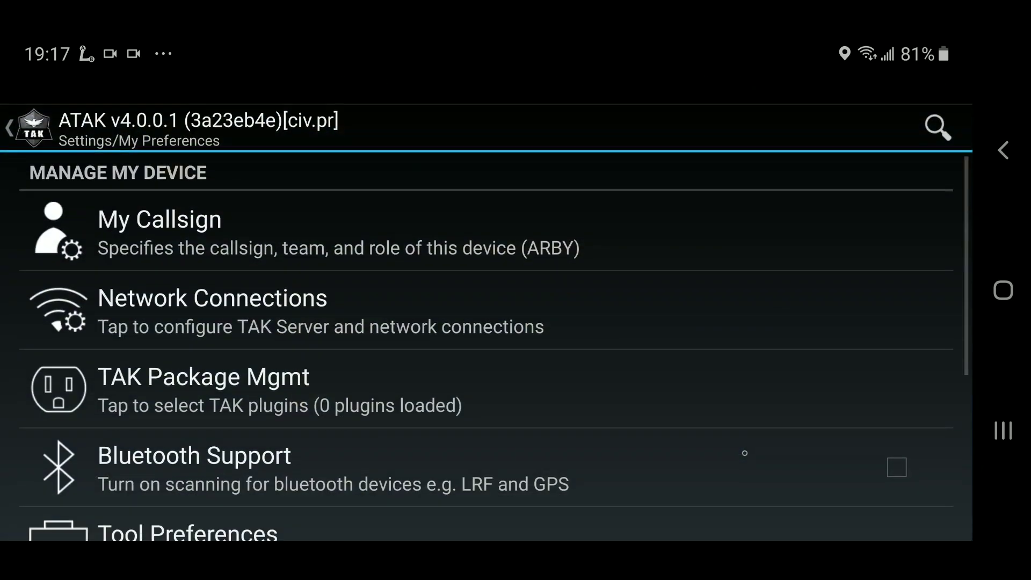
- Go into Network Connections toward the TAK Server endpoint form
{"action": "left_click", "coordinate": [212, 297]}
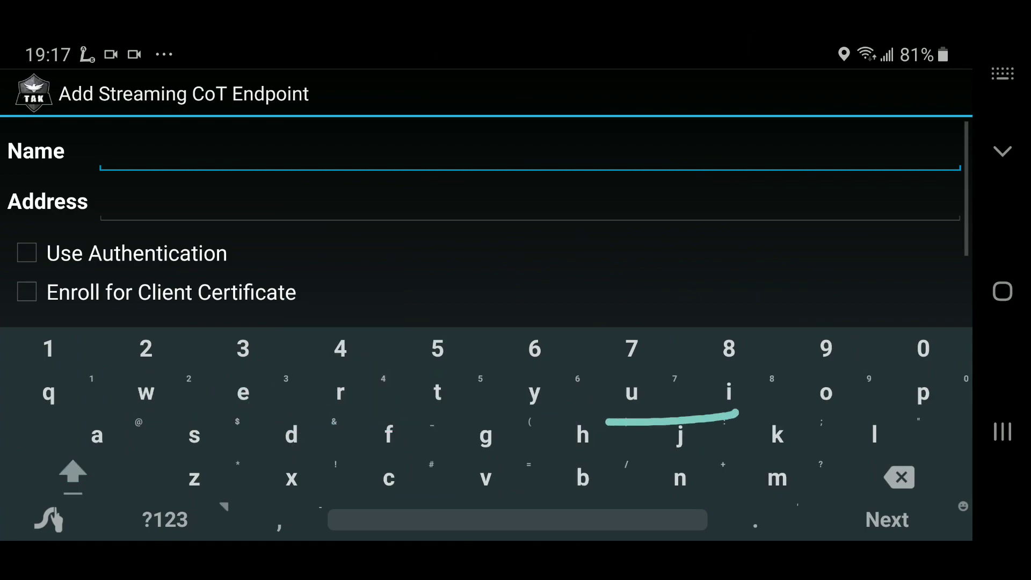
- Name the endpoint 'Reddit Demo Server' with address 54.189.86.157
{"action": "type", "text": "Reddit"}
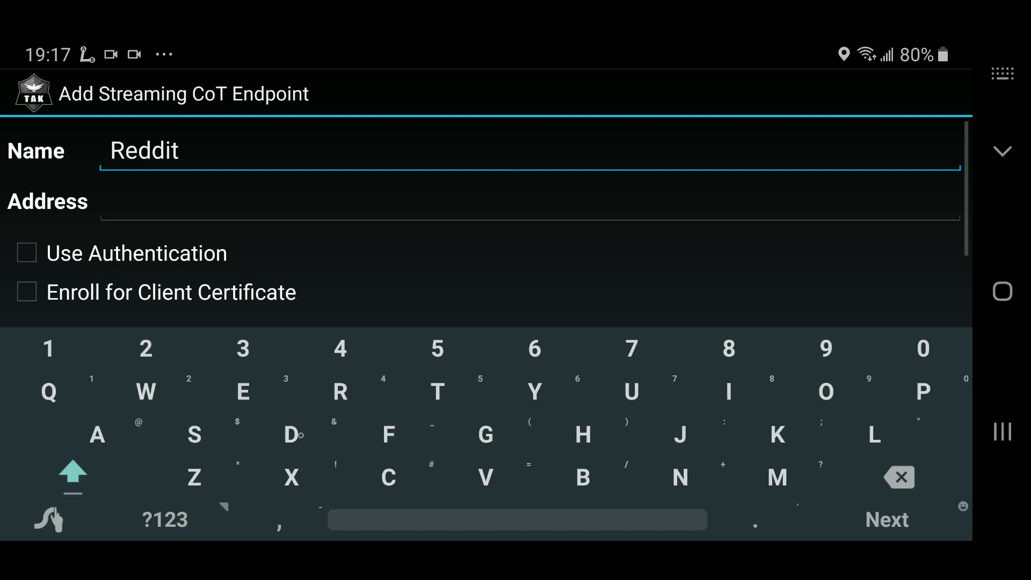
{"action": "type", "text": "Demo"}
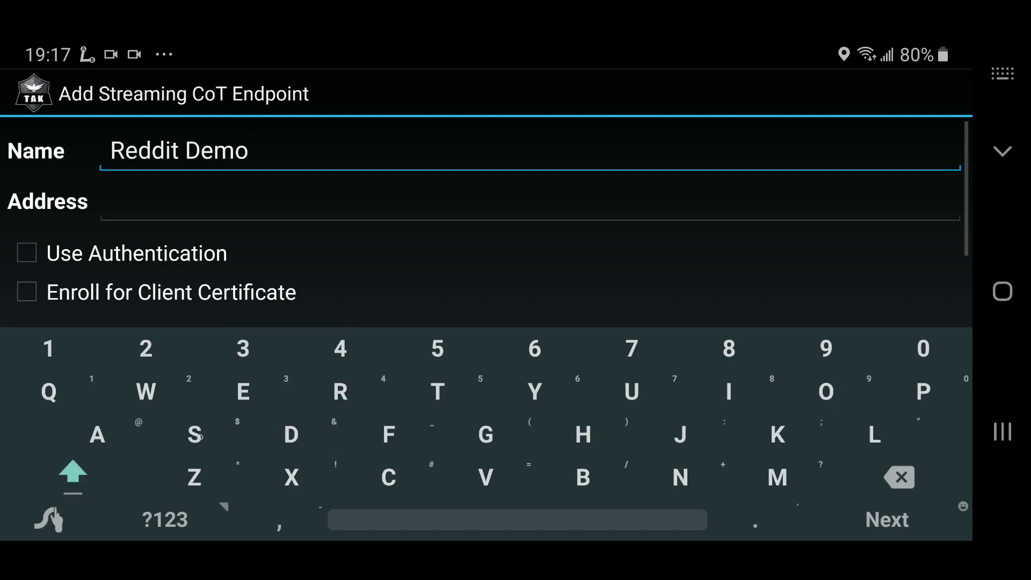
{"action": "type", "text": "Server"}
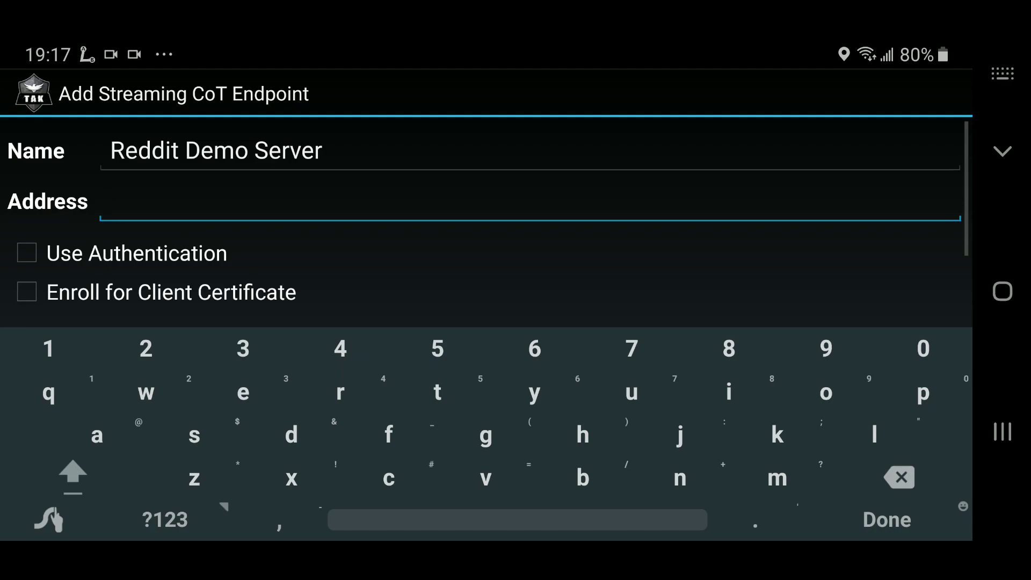
{"action": "type", "text": "54.189.86.157"}
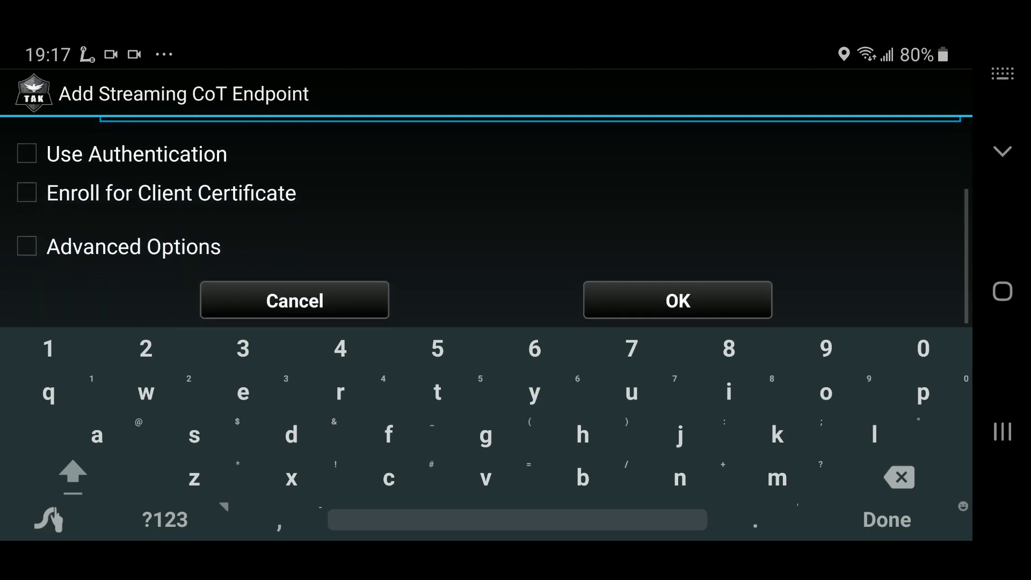
- Under Advanced Options keep TCP, set Server Port 8088, and save the connection
{"action": "left_click", "coordinate": [27, 247]}
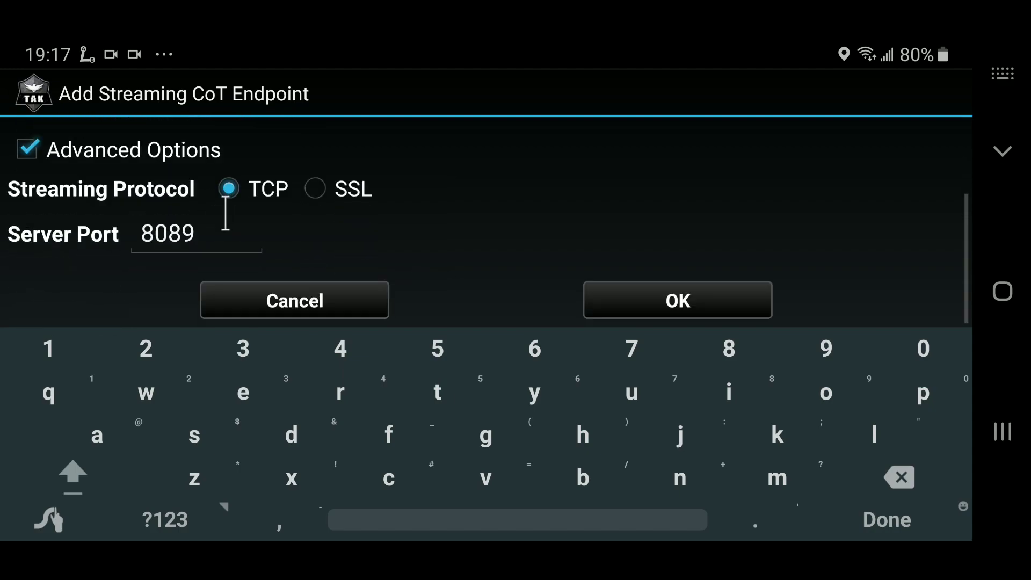
{"action": "left_click", "coordinate": [168, 234]}
{"action": "type", "text": "8088"}
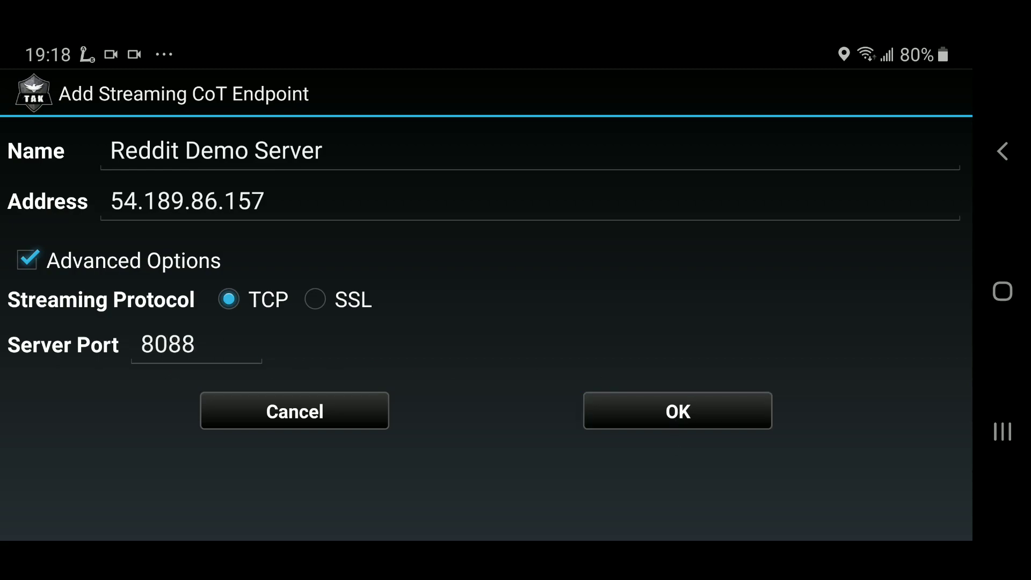
{"action": "left_click", "coordinate": [677, 410]}
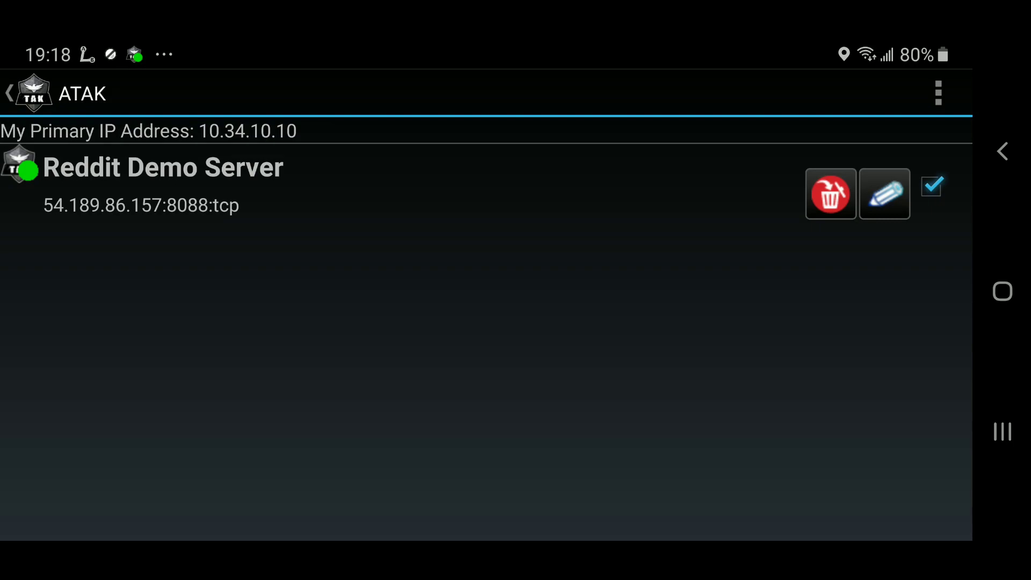